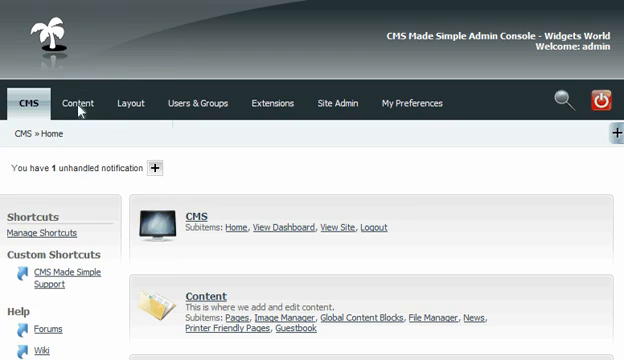
- Reach the blank Add New Content form from the Content > Pages section
{"action": "left_click", "coordinate": [92, 102]}
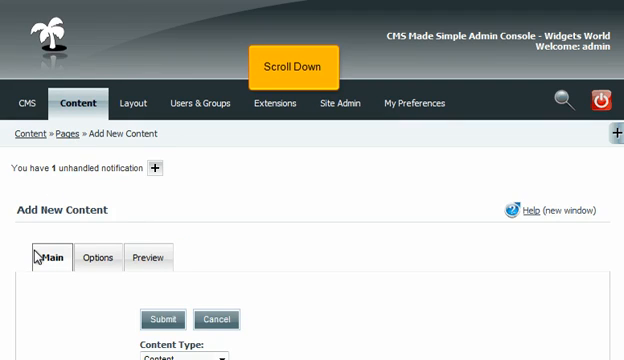
- Enter title 'Sample Page', menu text 'Sample Page!' with body text, and submit the new page
{"action": "scroll", "scroll_direction": "down", "scroll_amount": 3}
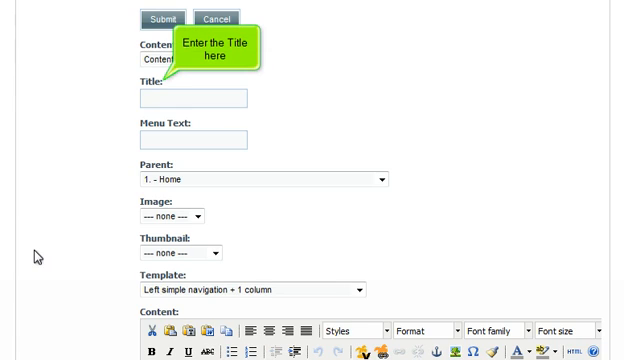
{"action": "type", "text": "Sample Page"}
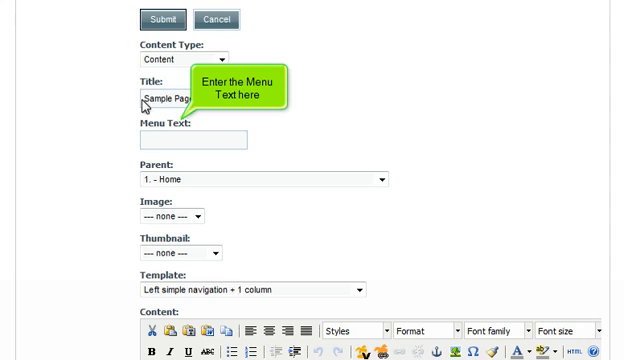
{"action": "type", "text": "Sample Page!"}
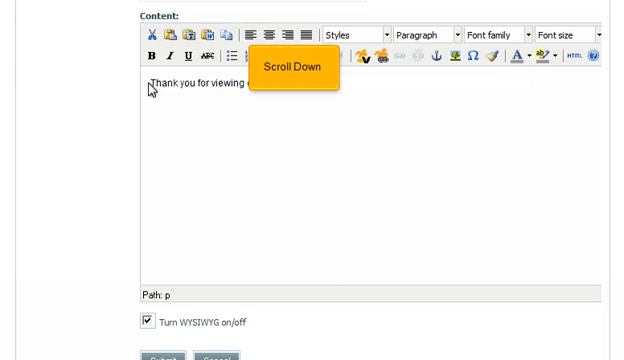
{"action": "scroll", "scroll_direction": "down", "scroll_amount": 3}
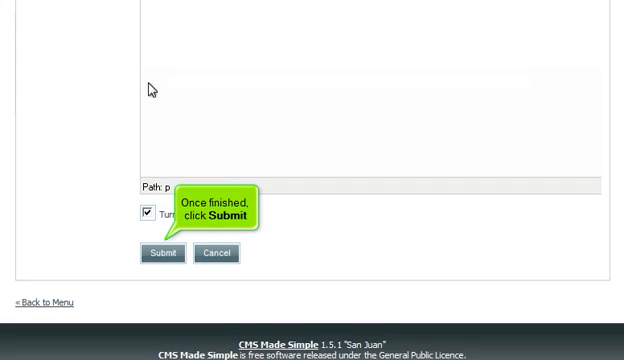
{"action": "left_click", "coordinate": [162, 252]}
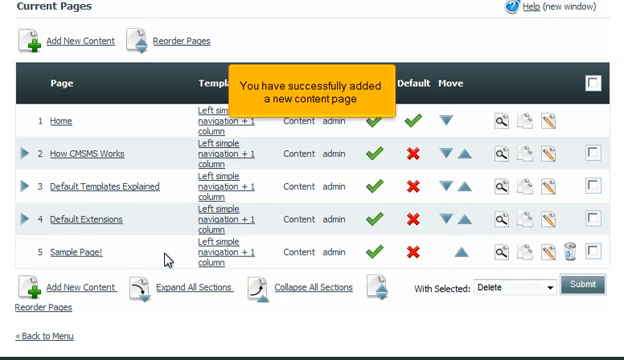